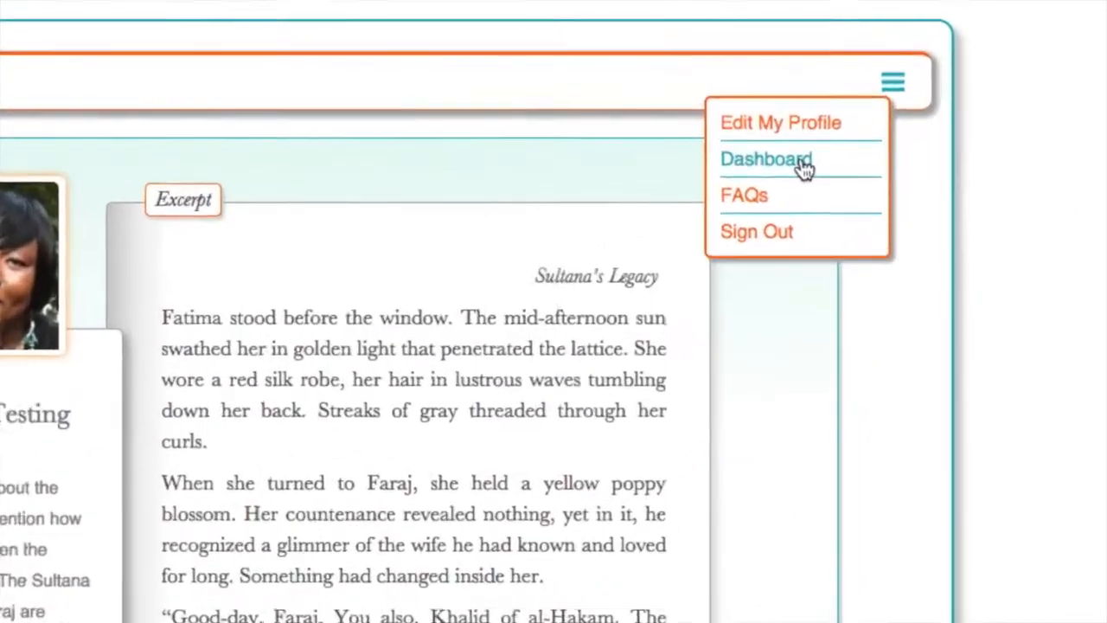
Share the profile to Facebook with a note mentioning 'Moorish baths as much', then view Lisa J. Yarde's public profile.
left_click(766, 159)
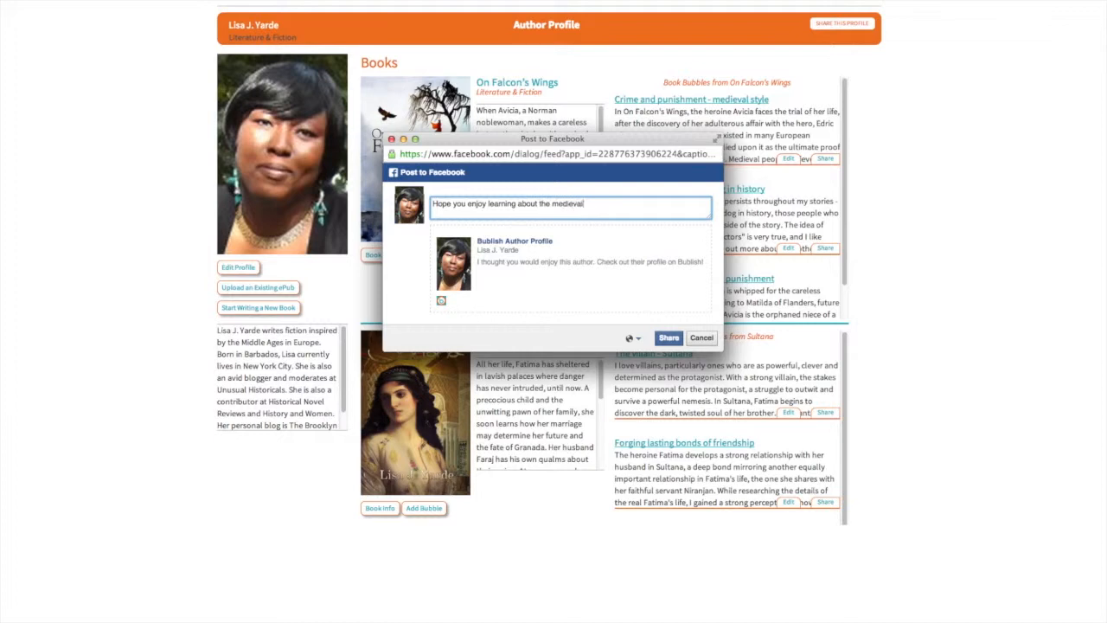
type("Moorish baths as much")
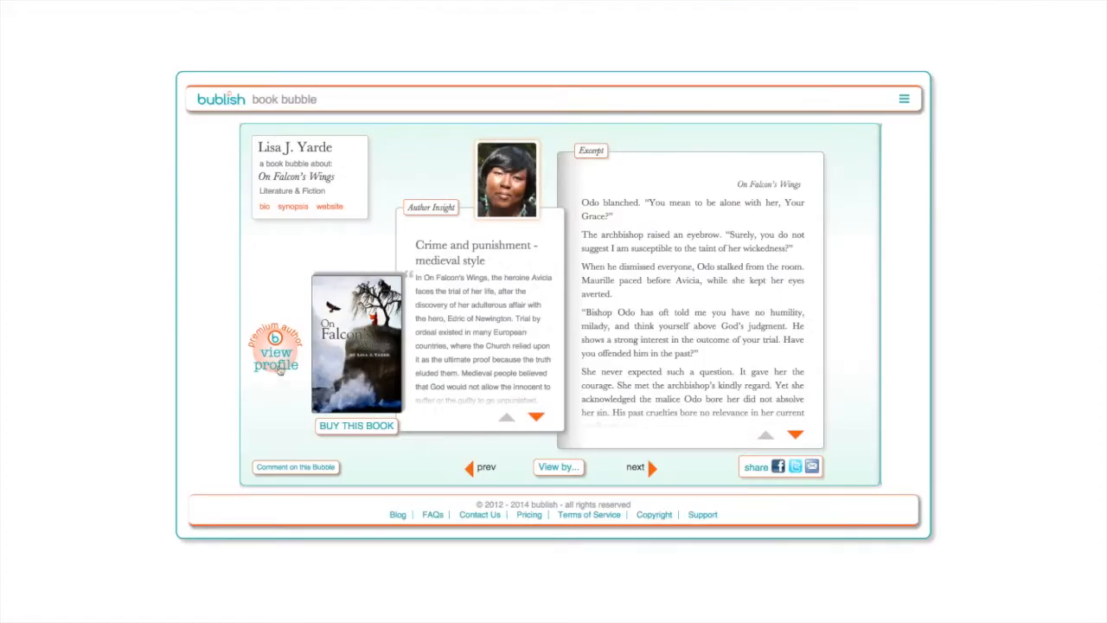
left_click(275, 356)
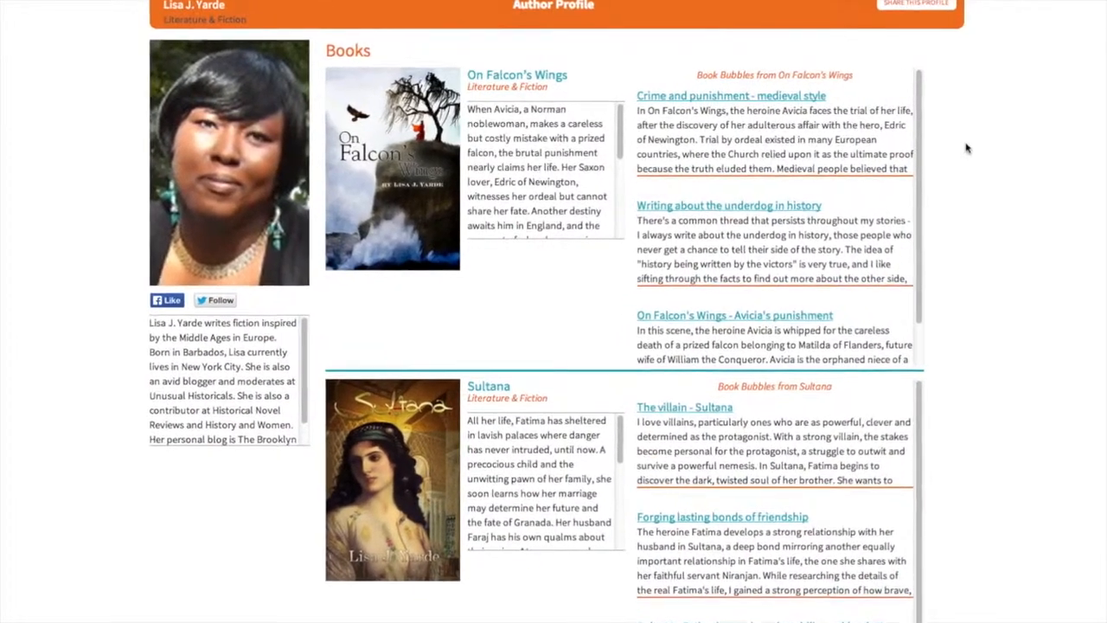
scroll("down", 3)
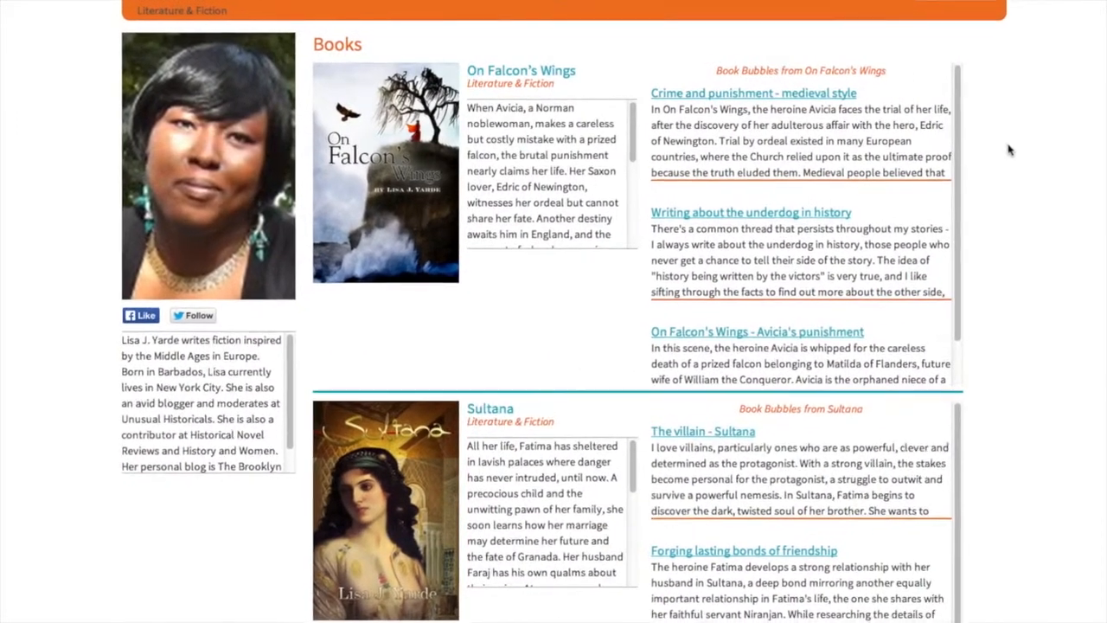
scroll("down", 3)
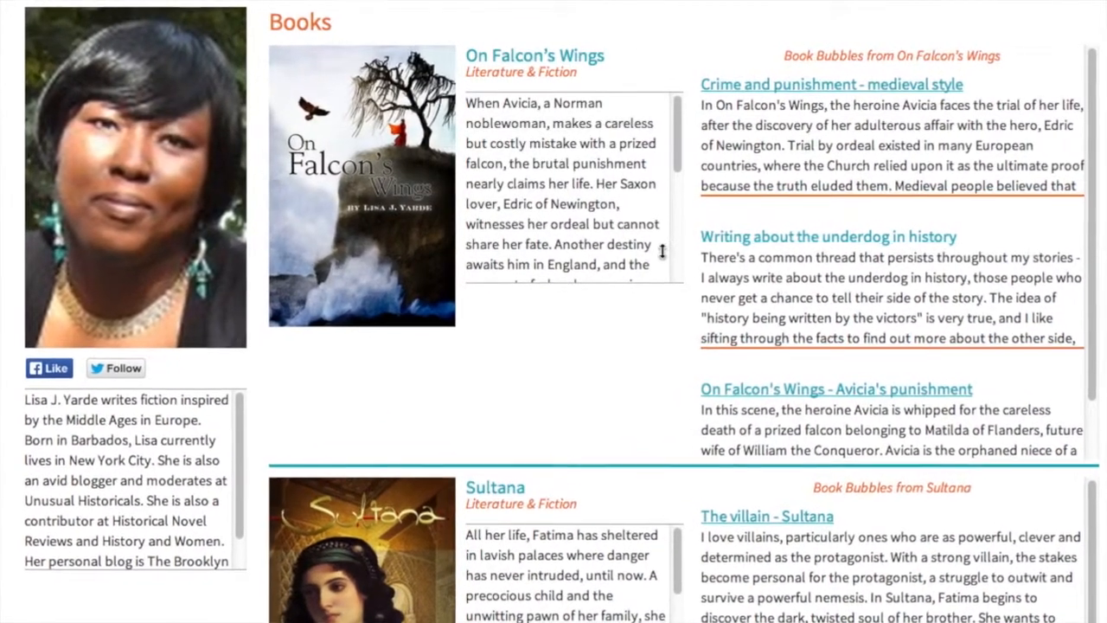
left_click(114, 366)
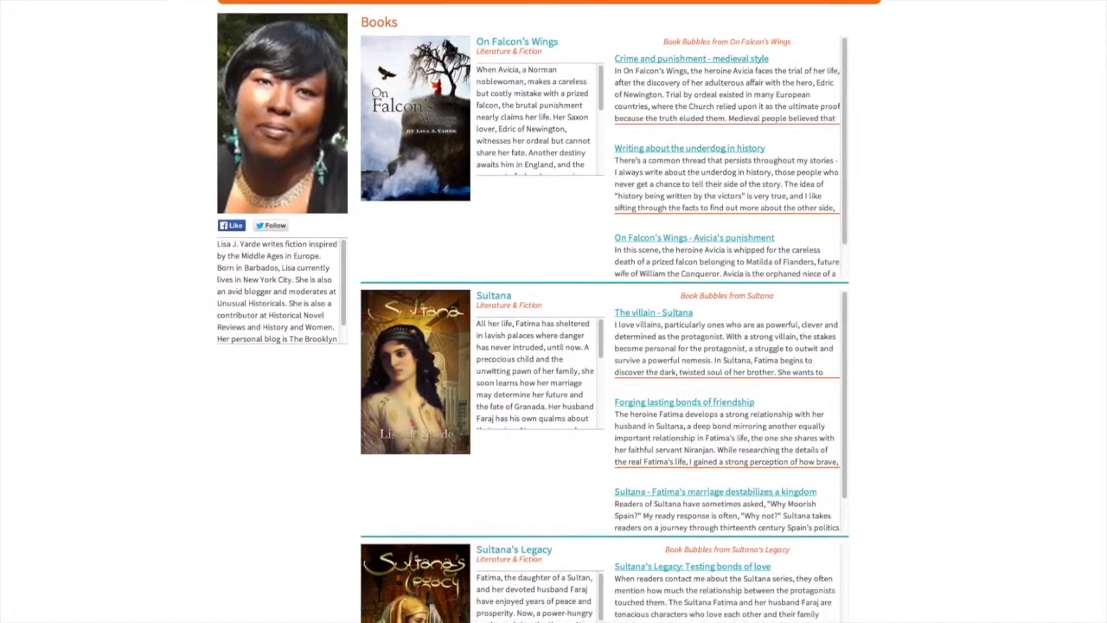
scroll("down", 3)
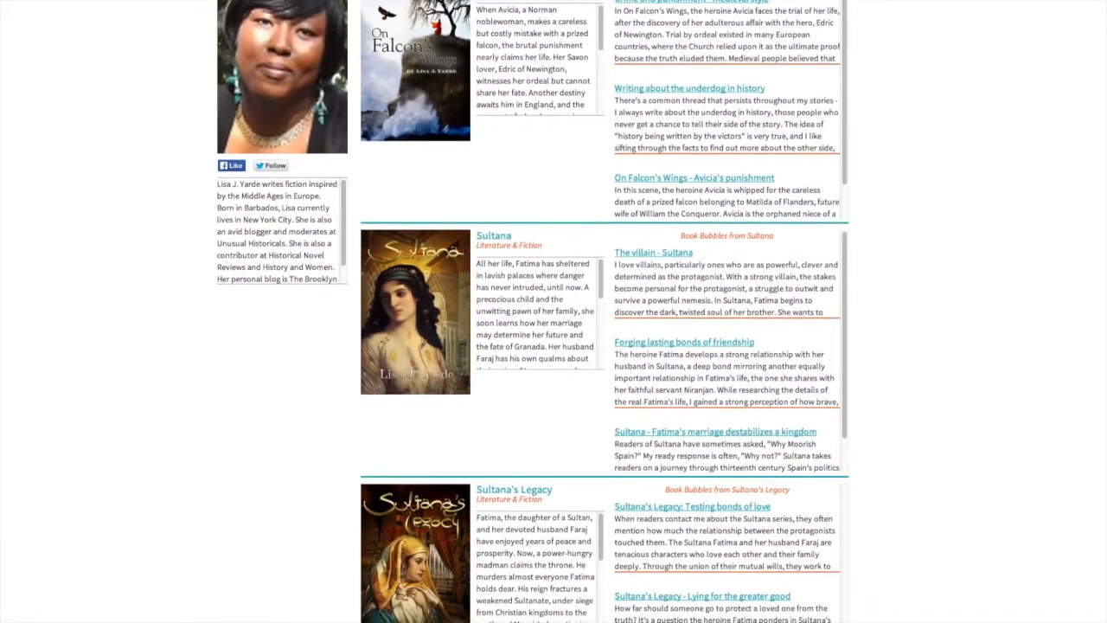
scroll("down", 3)
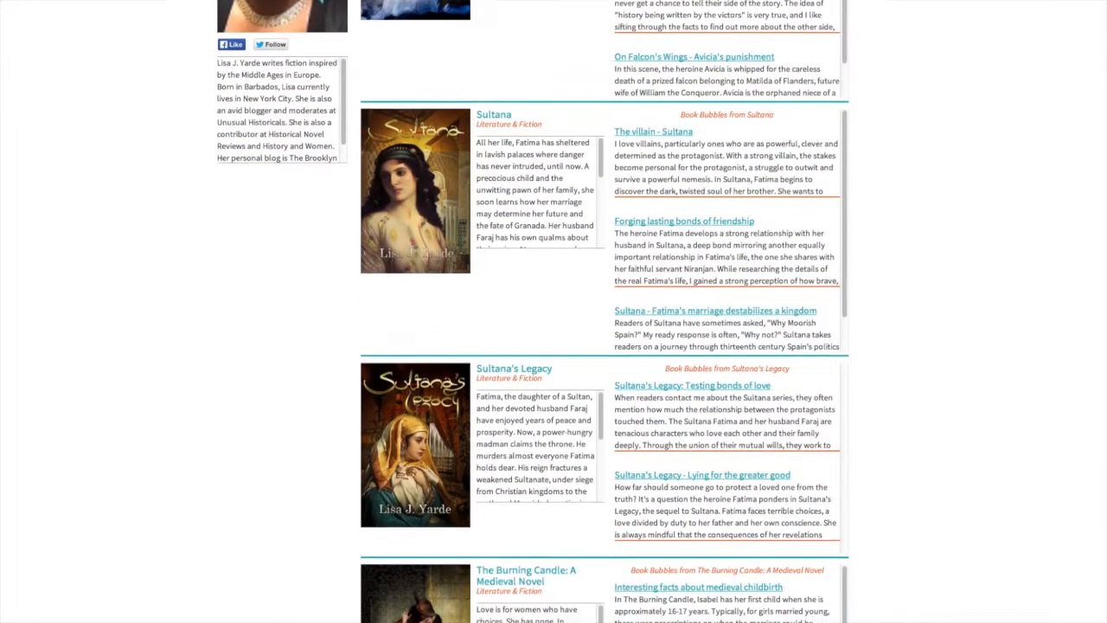
scroll("down", 3)
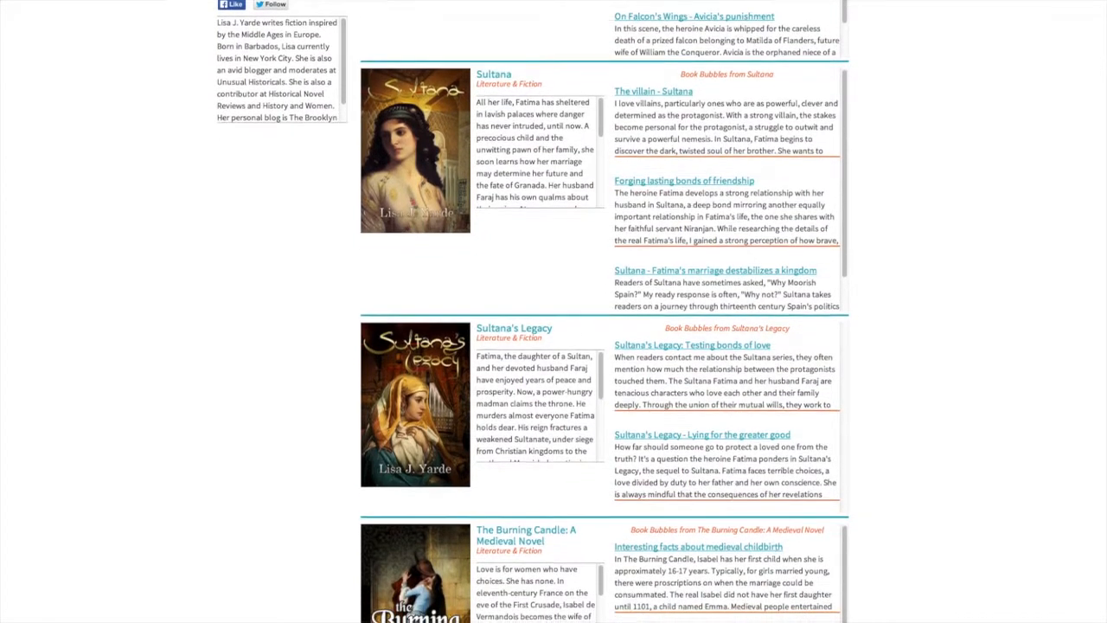
scroll("down", 3)
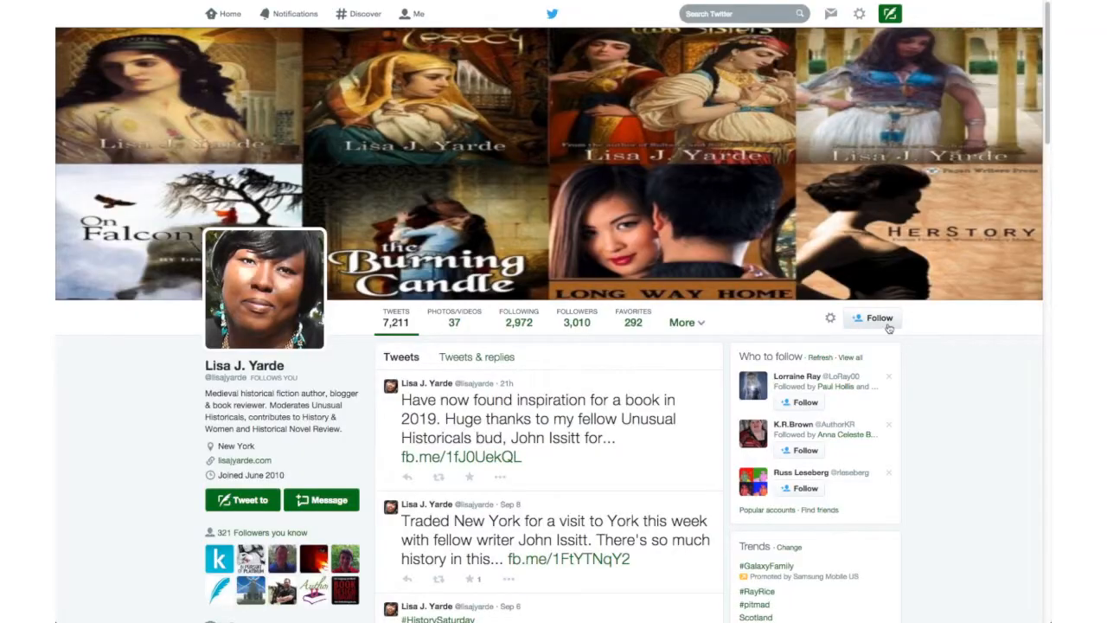
Follow the author's Twitter account from her Twitter profile page.
left_click(872, 318)
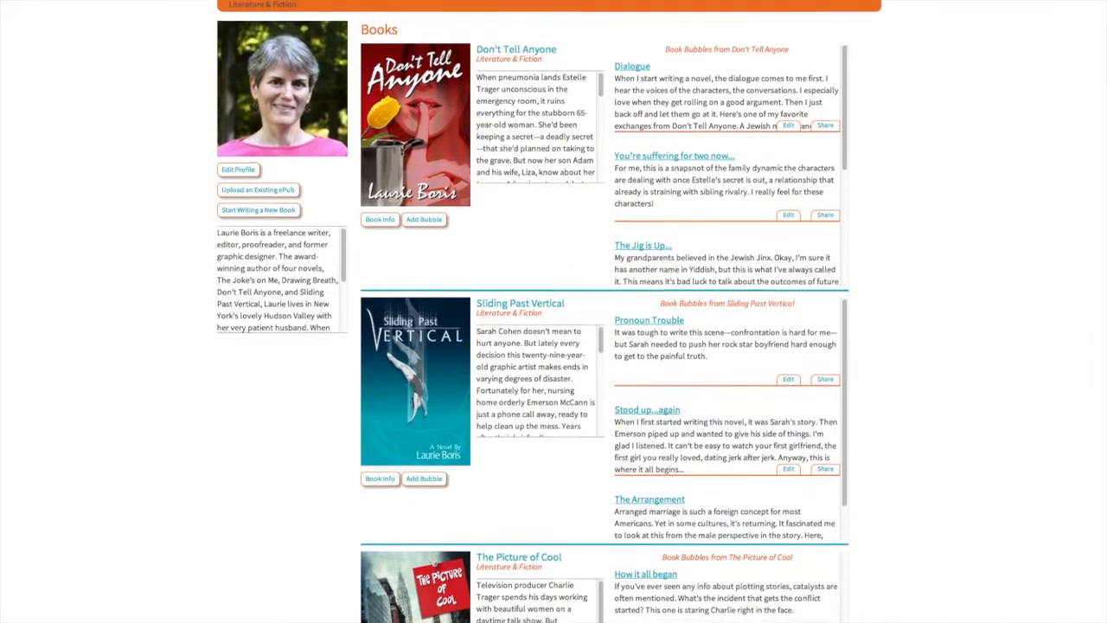
scroll("down", 3)
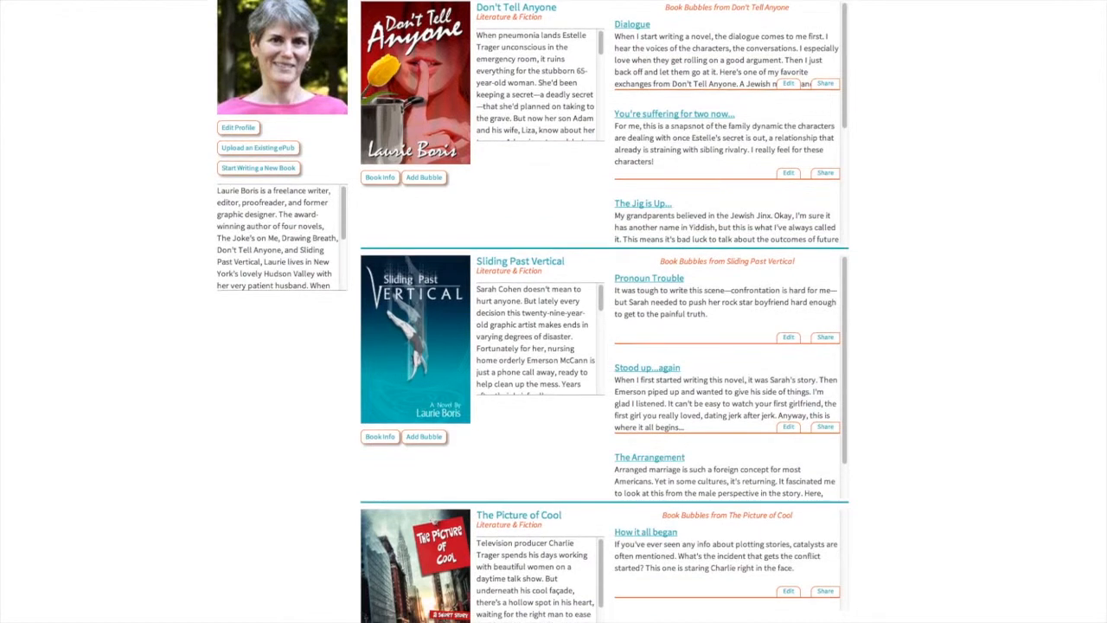
scroll("down", 3)
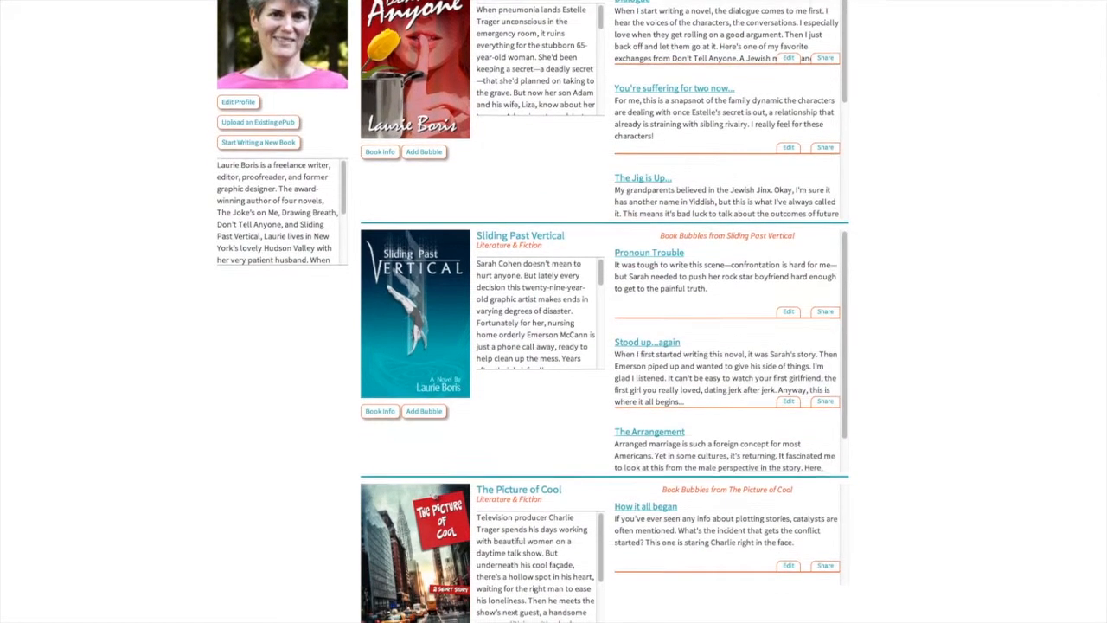
scroll("down", 3)
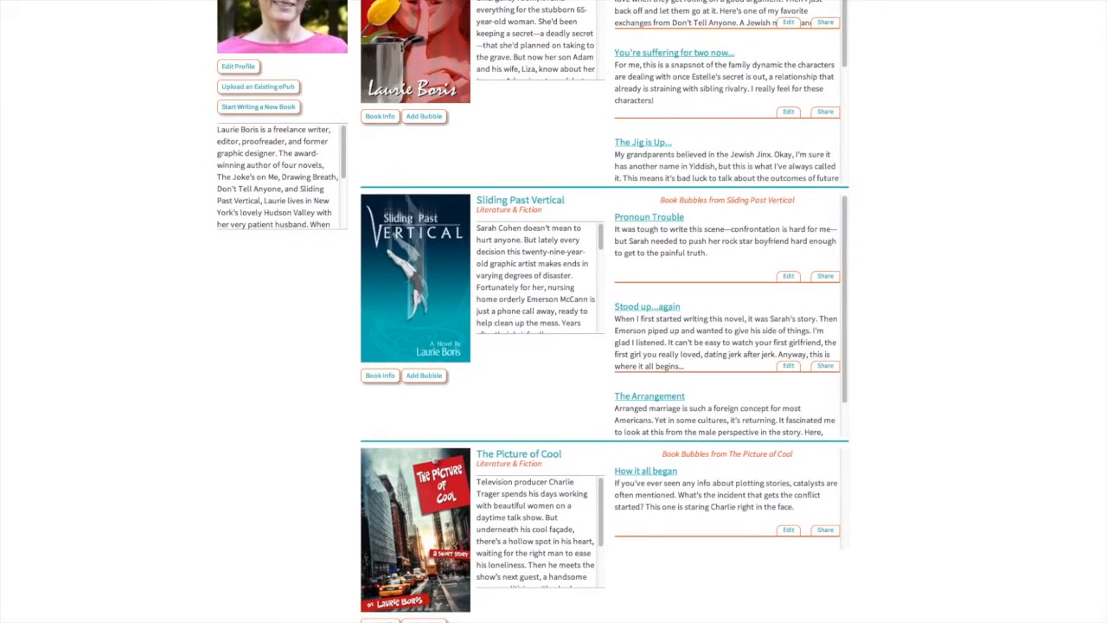
scroll("down", 3)
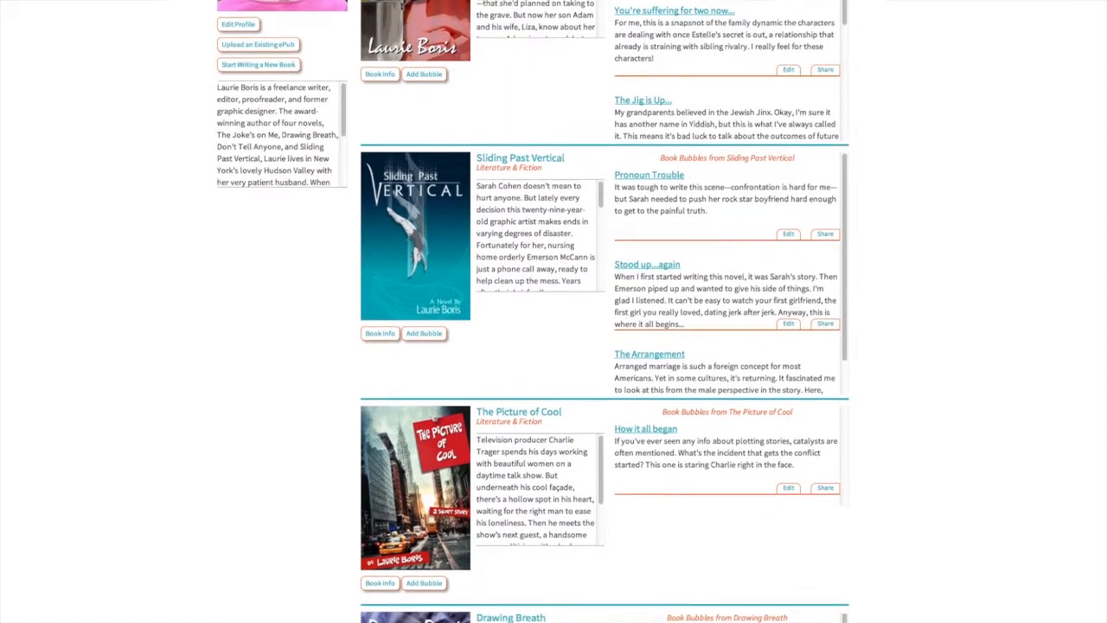
scroll("down", 3)
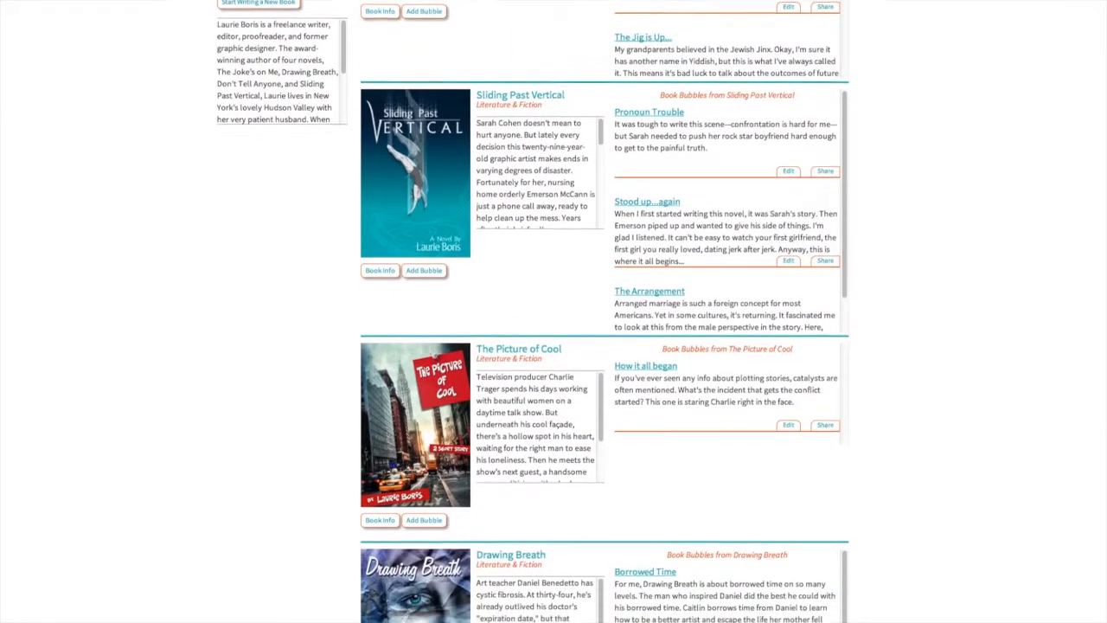
scroll("down", 3)
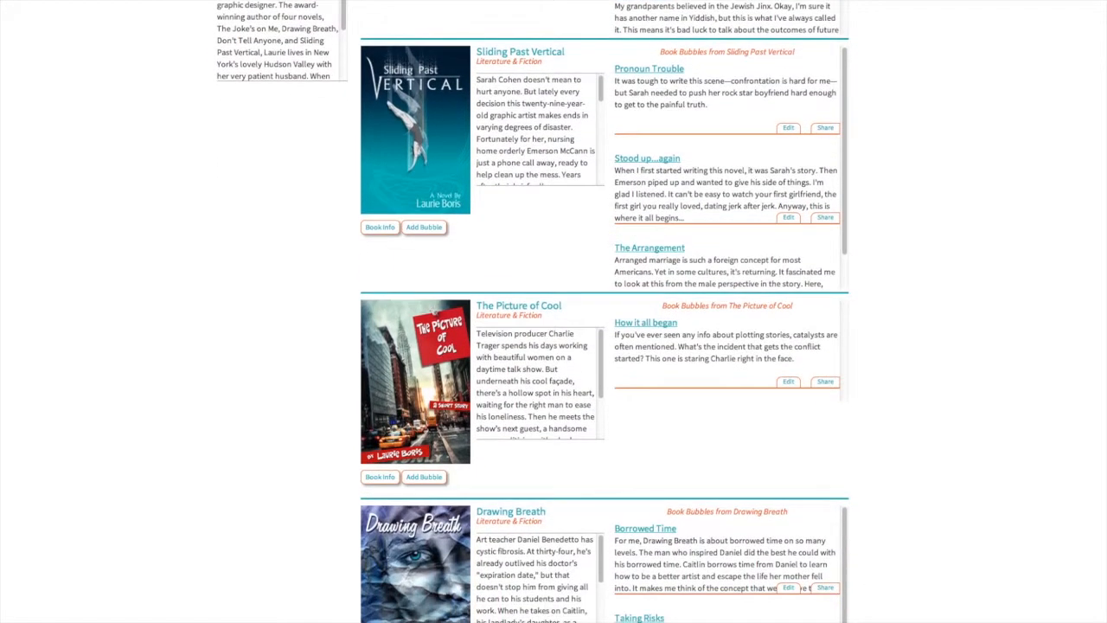
scroll("down", 3)
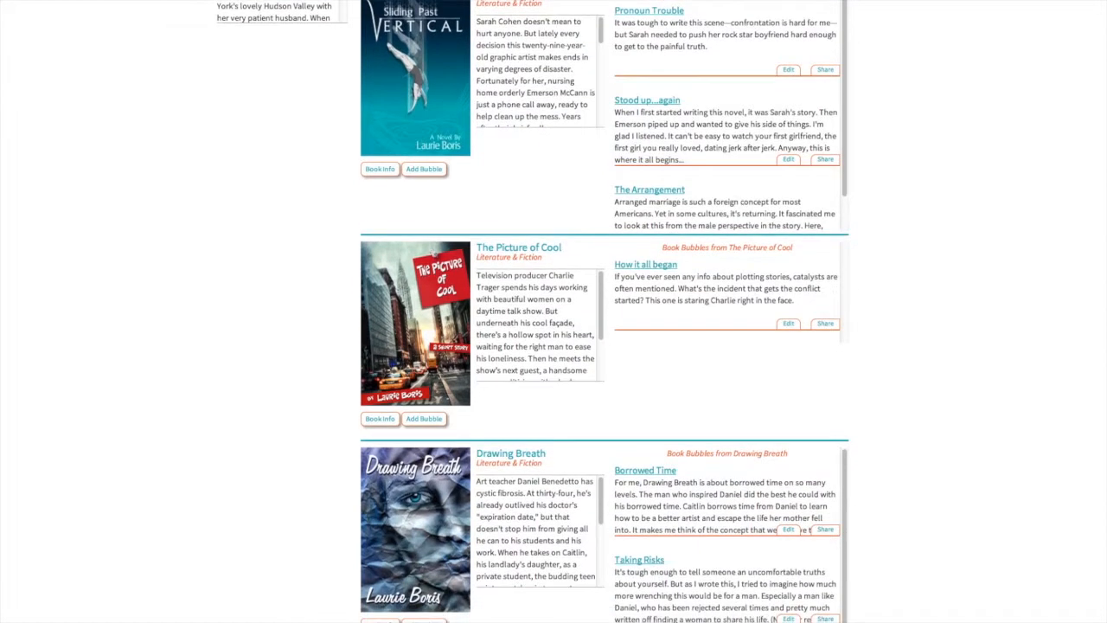